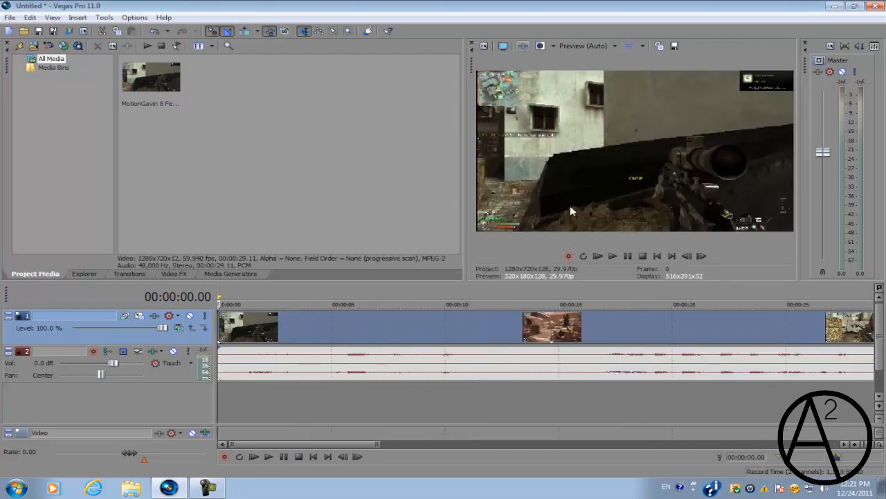
mouse_move(651, 239)
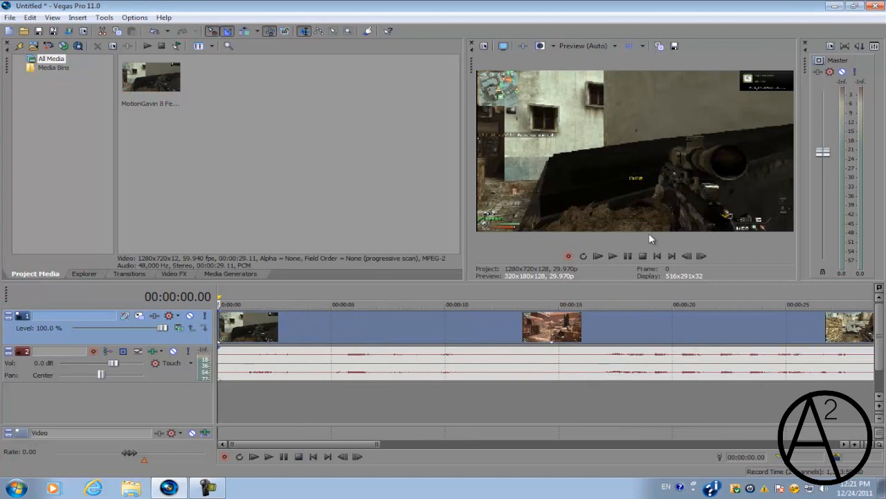
mouse_move(543, 172)
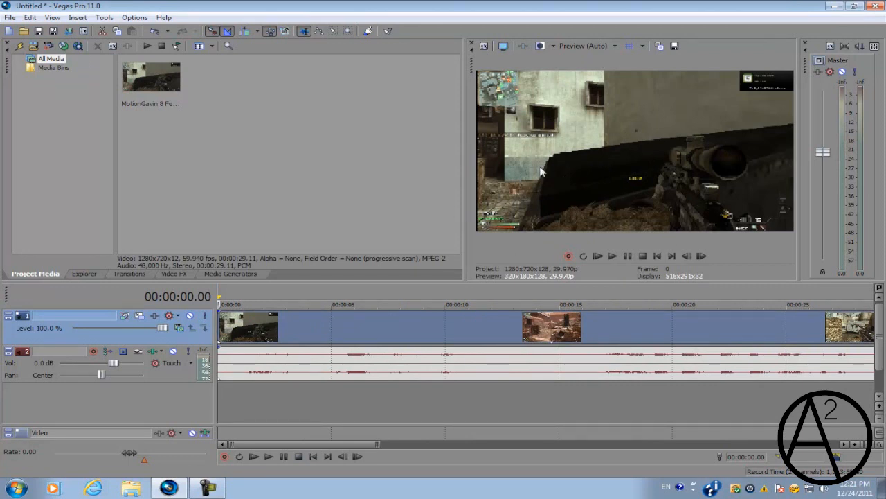
mouse_move(610, 111)
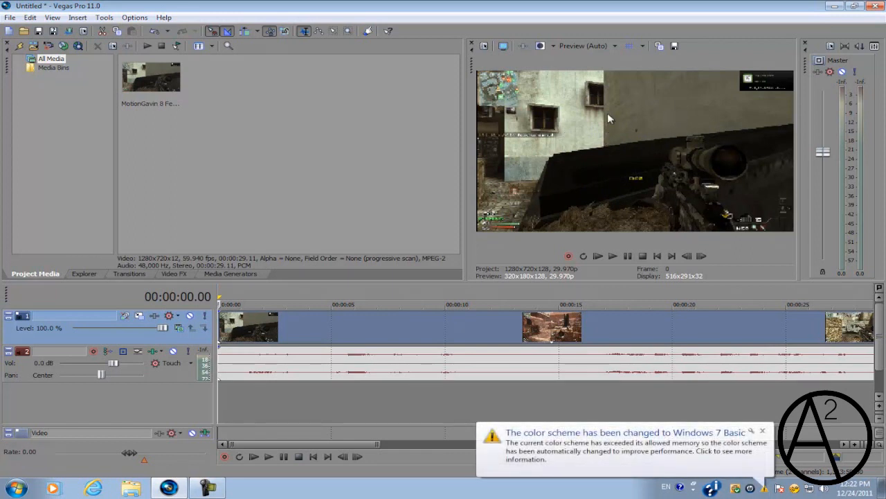
mouse_move(753, 185)
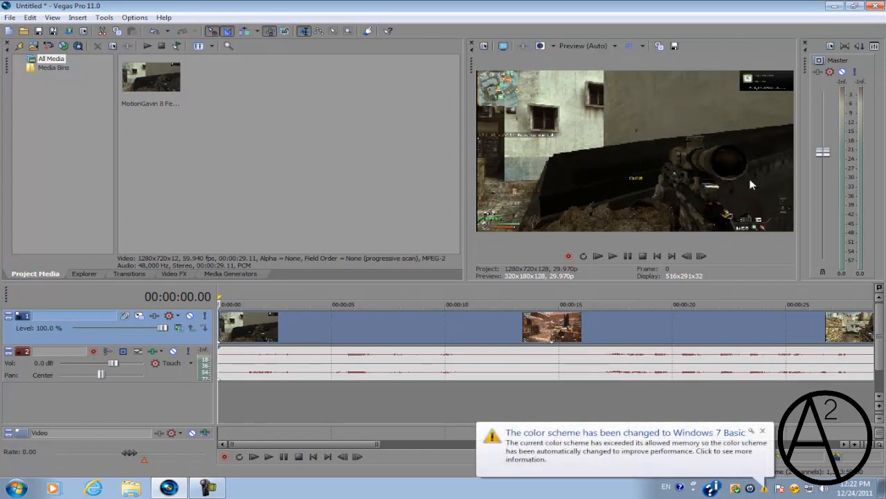
mouse_move(695, 147)
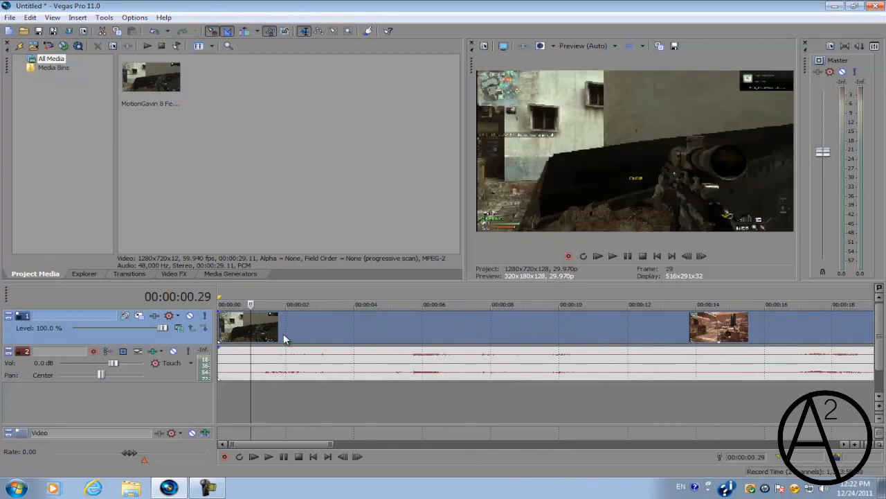
- Disable resampling in the gameplay clip's properties and apply the change
right_click(283, 331)
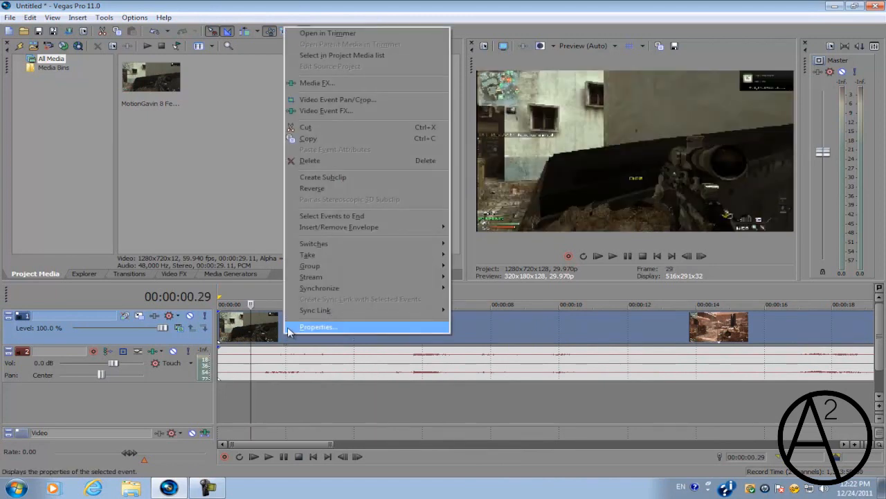
click(318, 327)
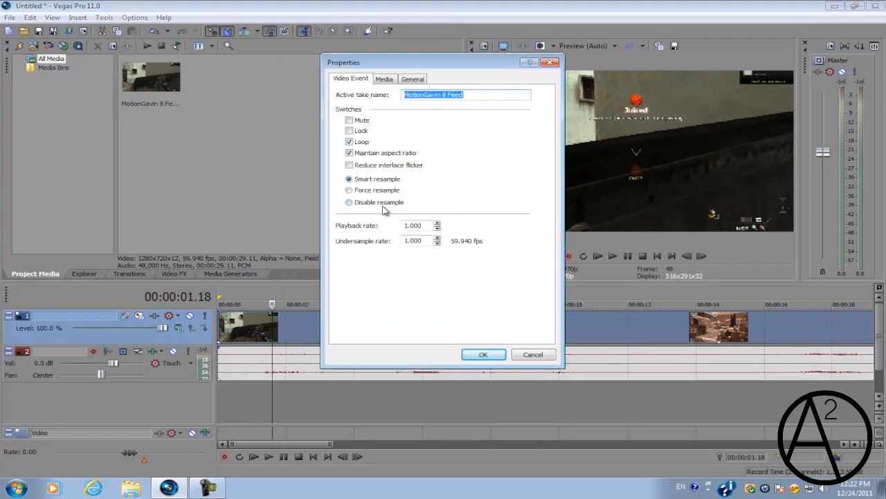
click(349, 202)
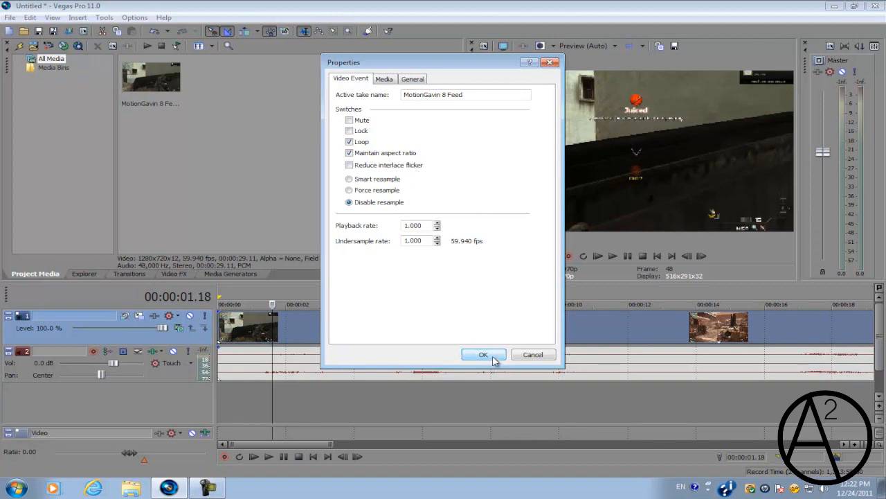
mouse_move(393, 158)
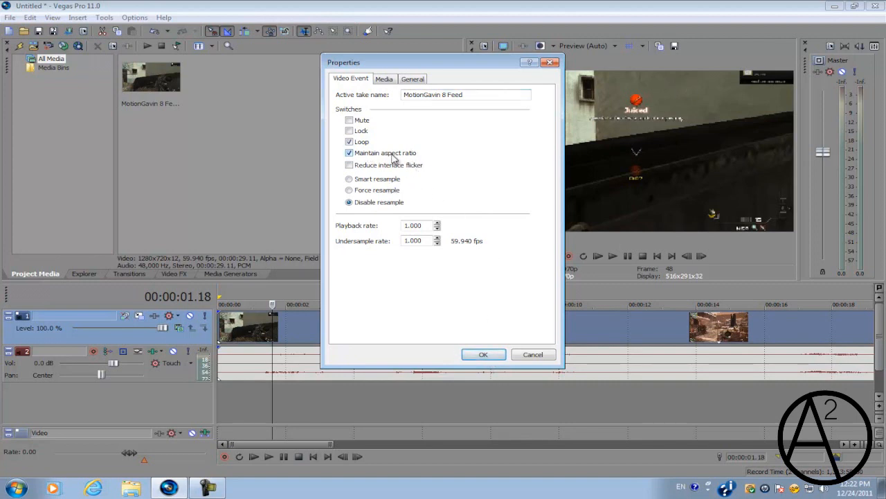
mouse_move(585, 168)
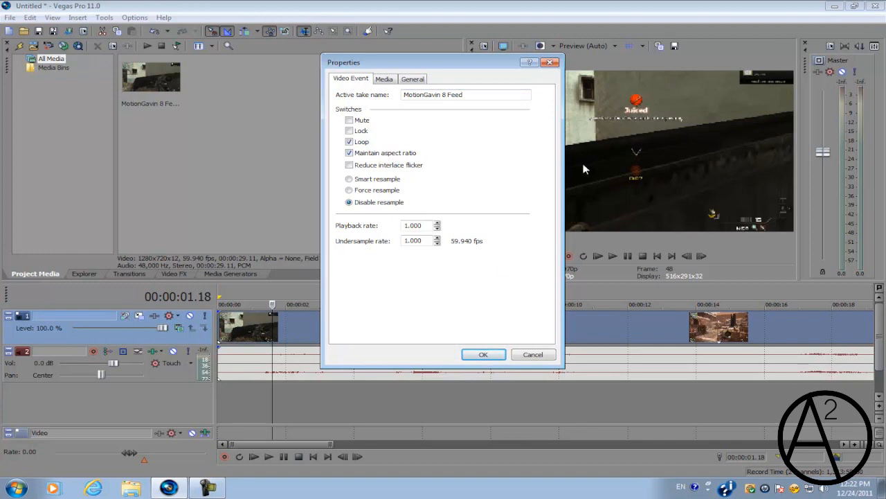
click(484, 355)
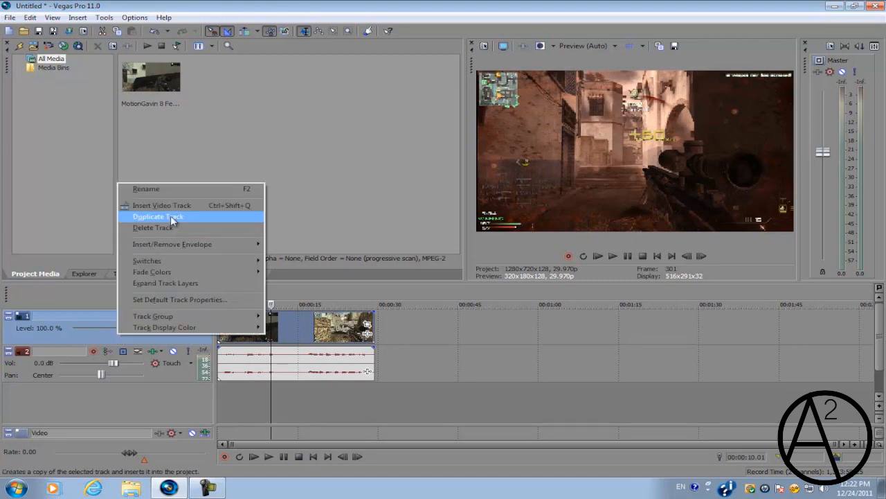
- Duplicate the video track so two identical gameplay tracks are stacked
click(156, 216)
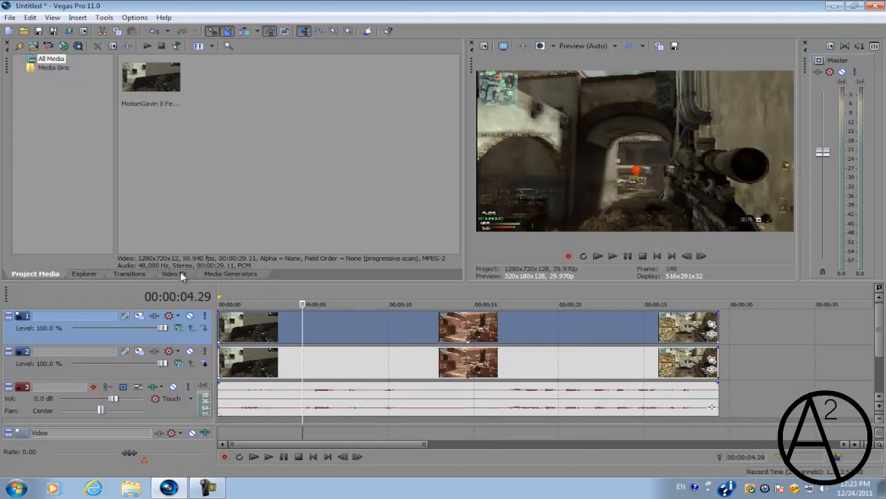
- Apply the Sony Black and White effect to the gameplay clip at blend amount 1.000
click(175, 273)
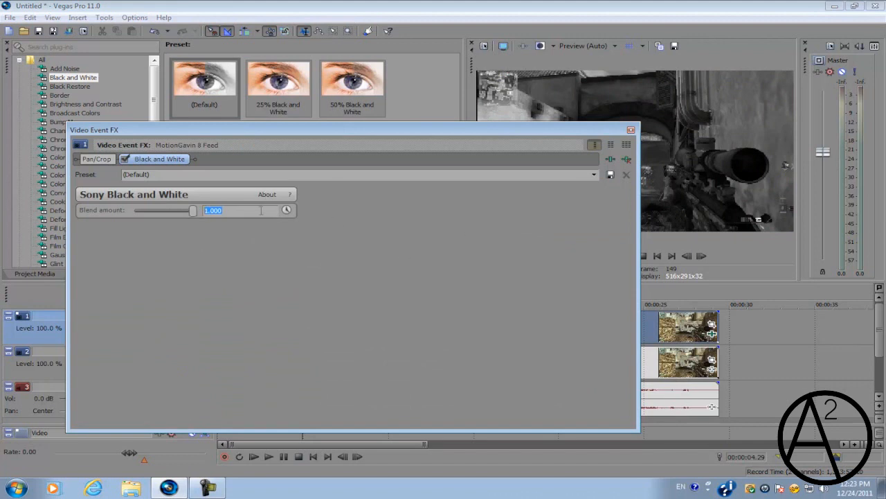
drag(346, 130, 469, 113)
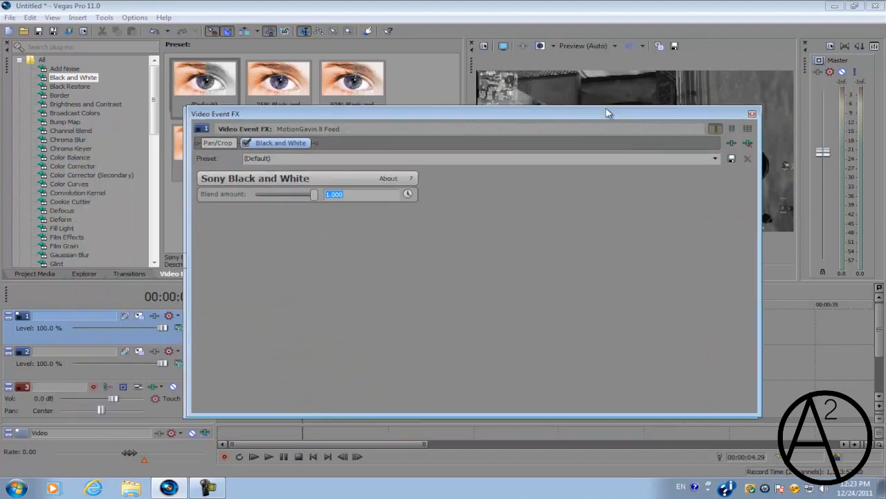
scroll(down, 3)
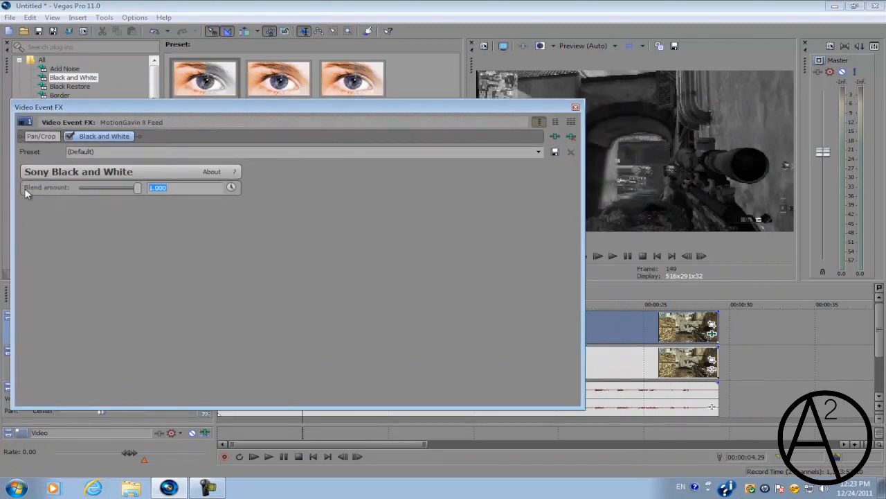
click(575, 107)
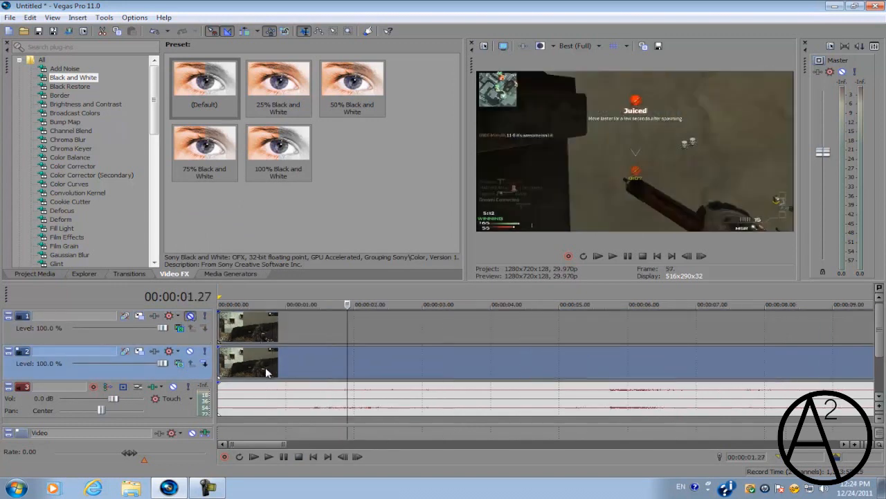
mouse_move(597, 147)
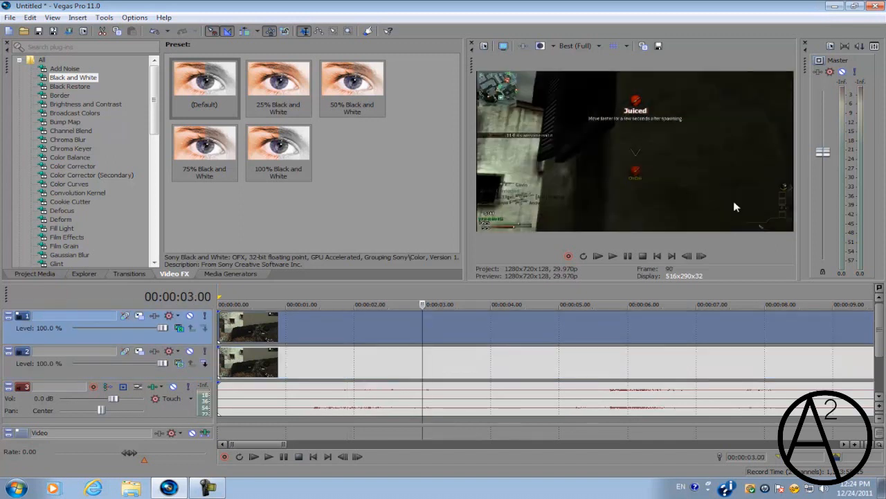
mouse_move(796, 181)
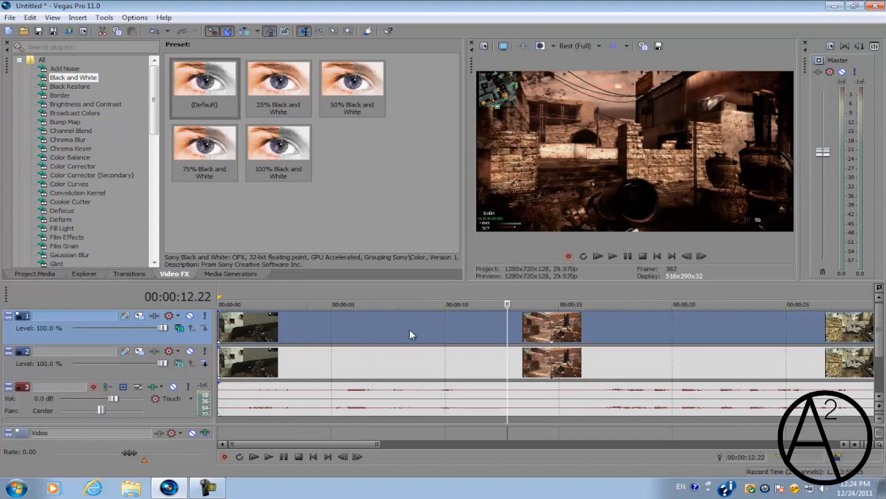
mouse_move(488, 188)
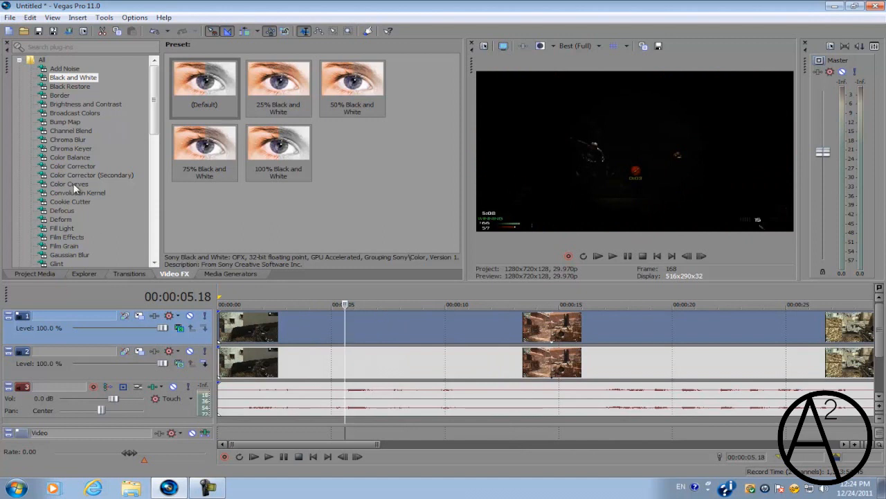
- Apply Color Curves to the top gameplay clip and start lifting its RGB curve
click(69, 183)
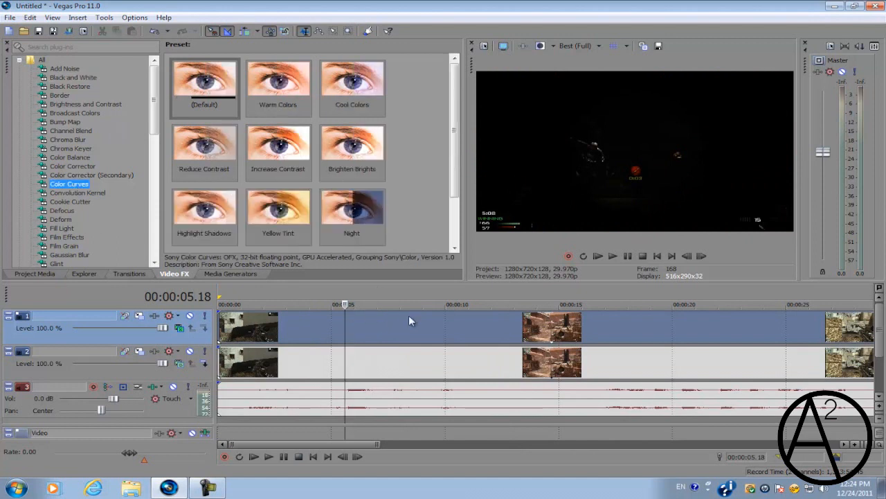
click(205, 79)
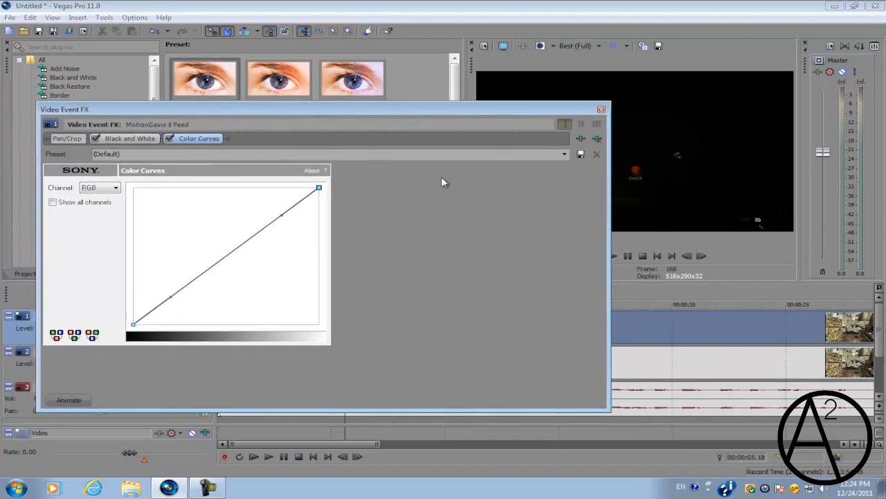
mouse_move(276, 216)
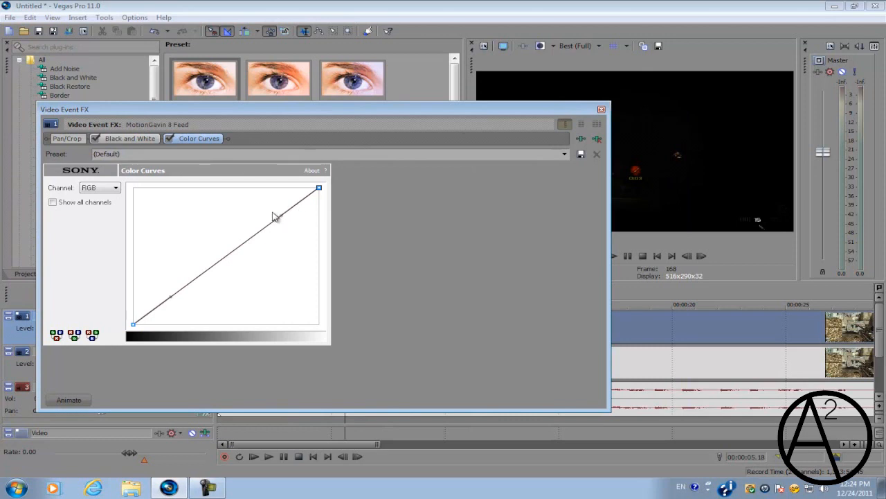
mouse_move(280, 217)
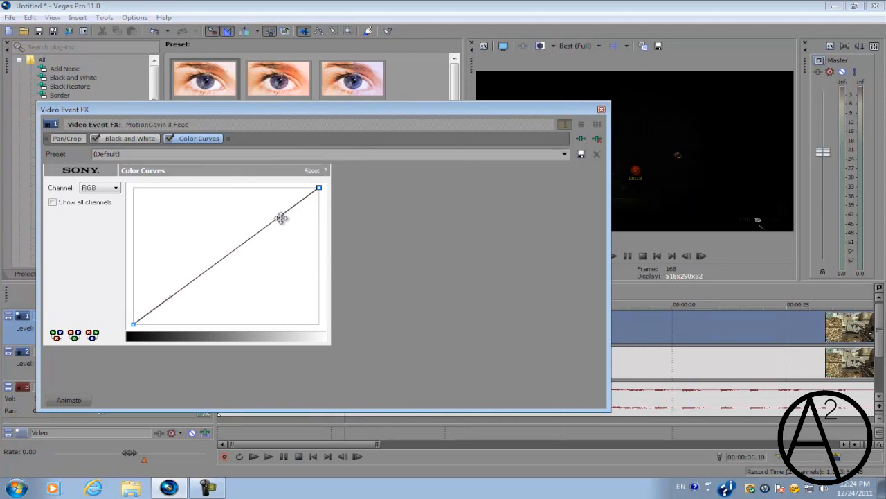
mouse_move(307, 230)
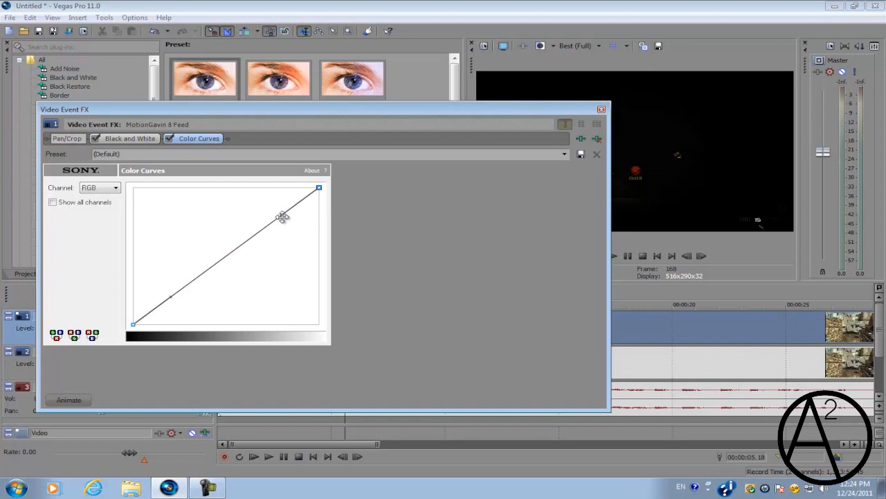
drag(282, 216, 317, 186)
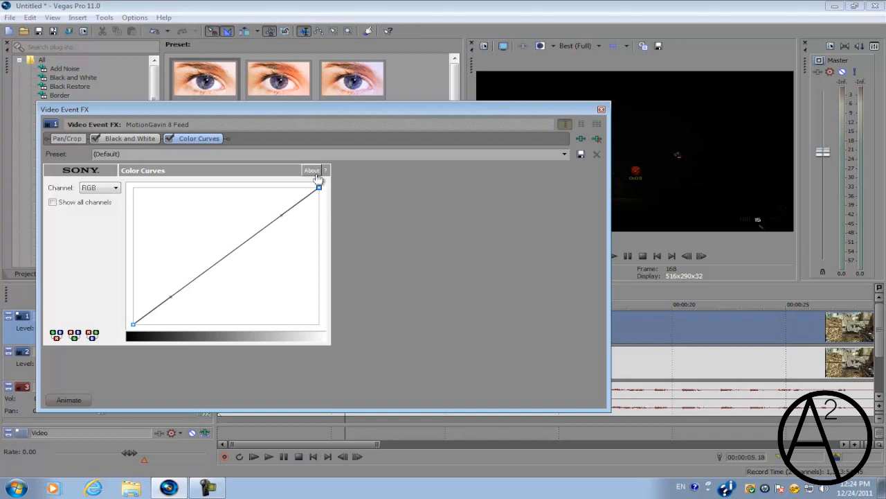
mouse_move(274, 201)
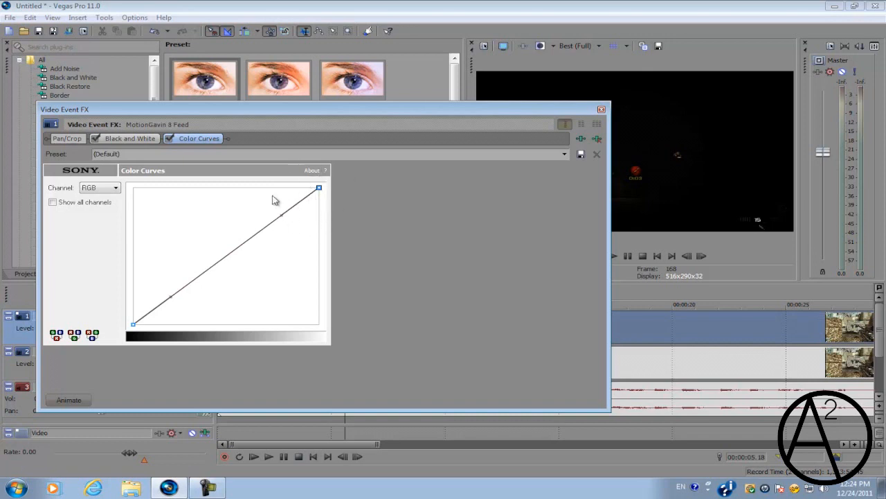
mouse_move(187, 313)
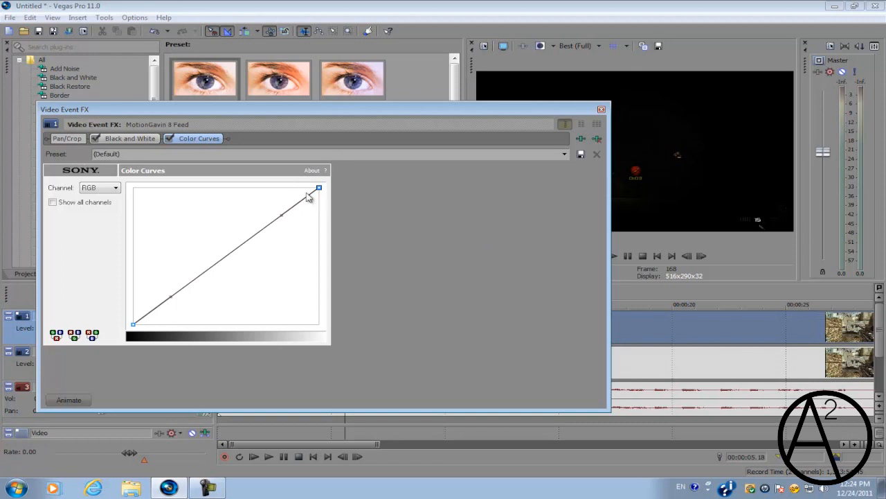
mouse_move(289, 180)
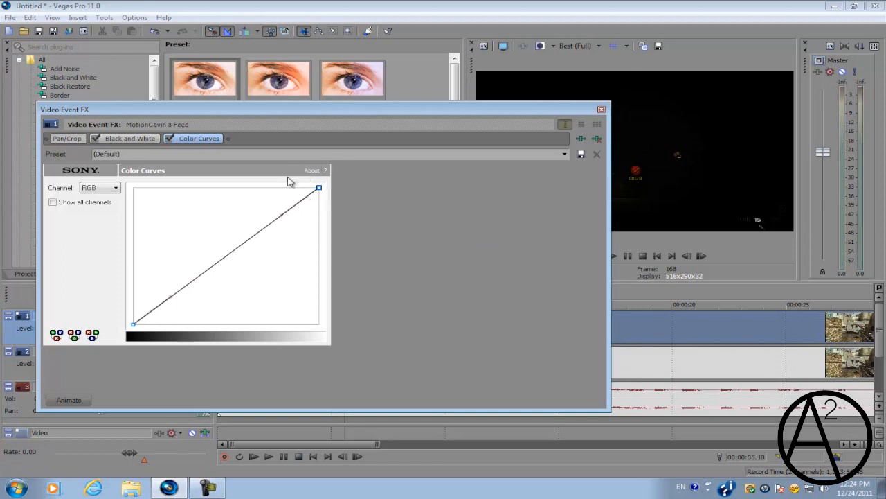
mouse_move(177, 315)
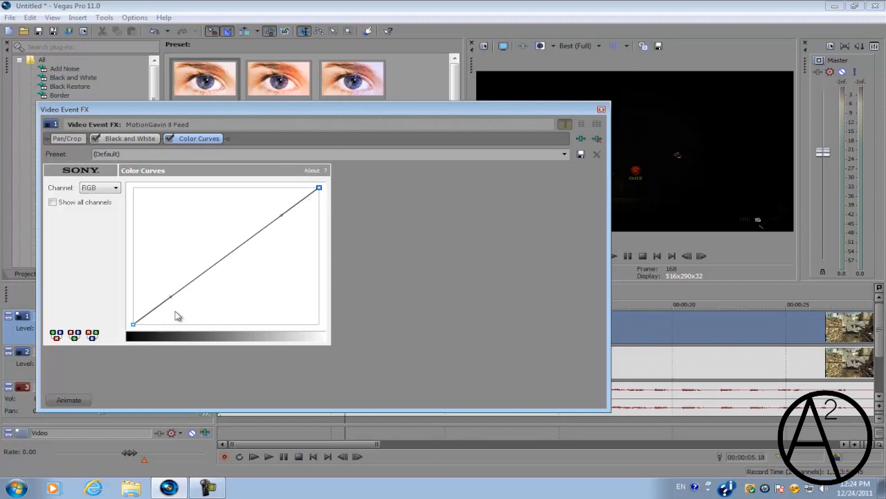
mouse_move(147, 306)
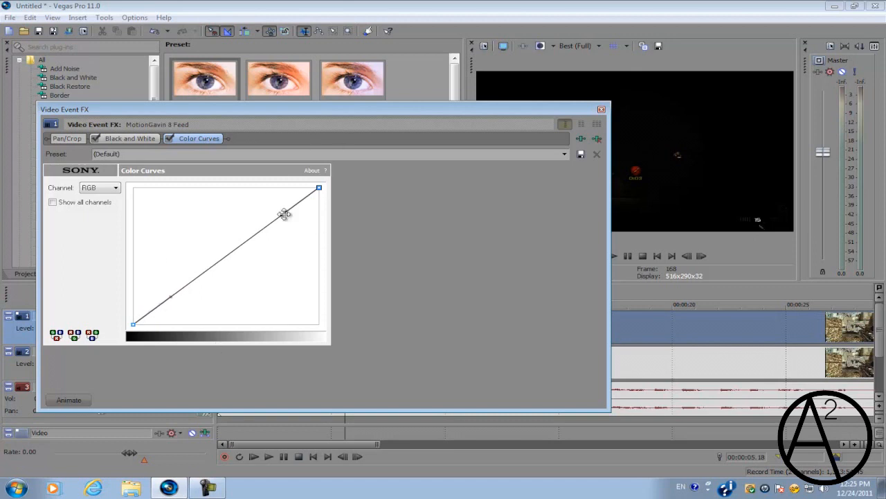
- Bow the curve upward at its middle to brighten midtones and shape its shadow end
drag(284, 214, 205, 201)
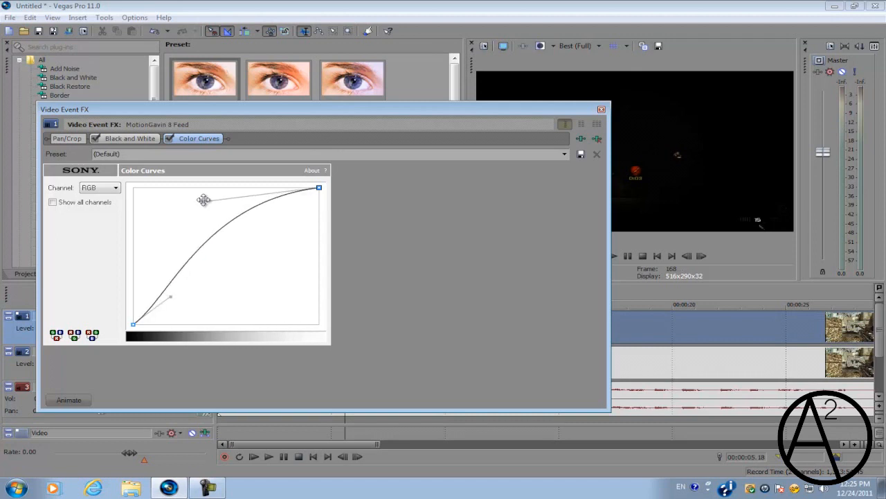
drag(205, 200, 133, 188)
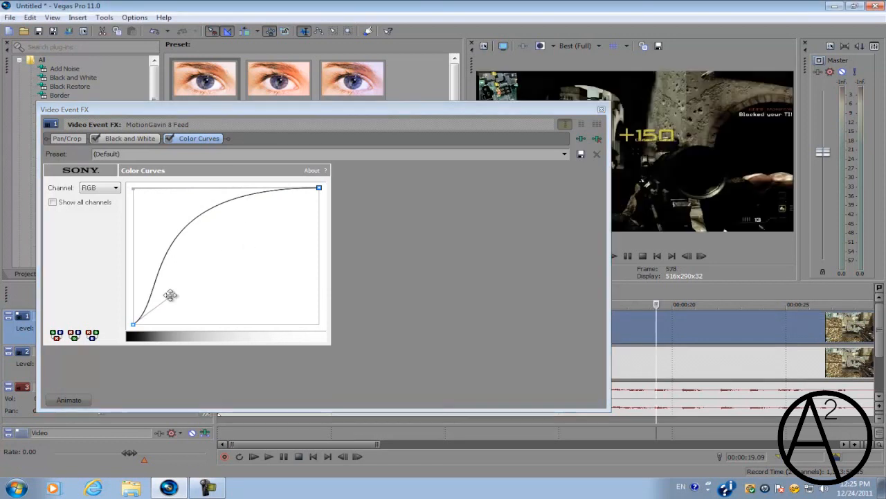
drag(169, 294, 159, 286)
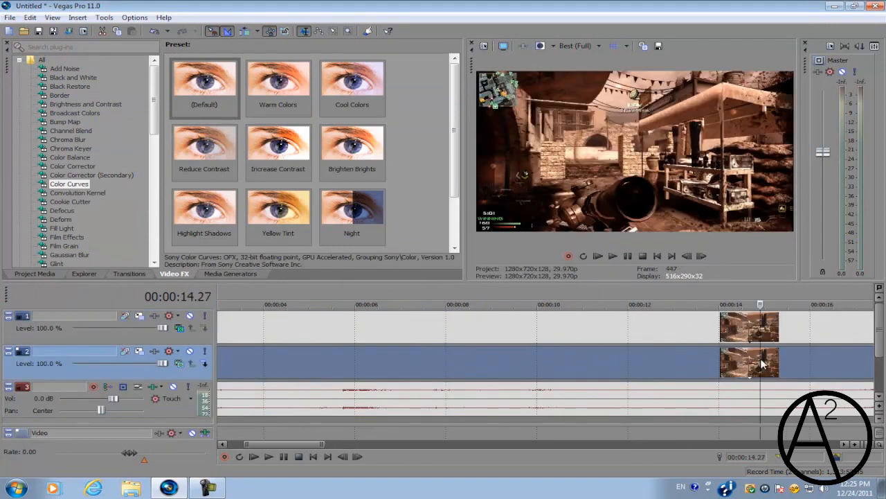
- Apply Brightness and Contrast to the lower clip with brightness 0.432 and contrast about 0.516
click(86, 104)
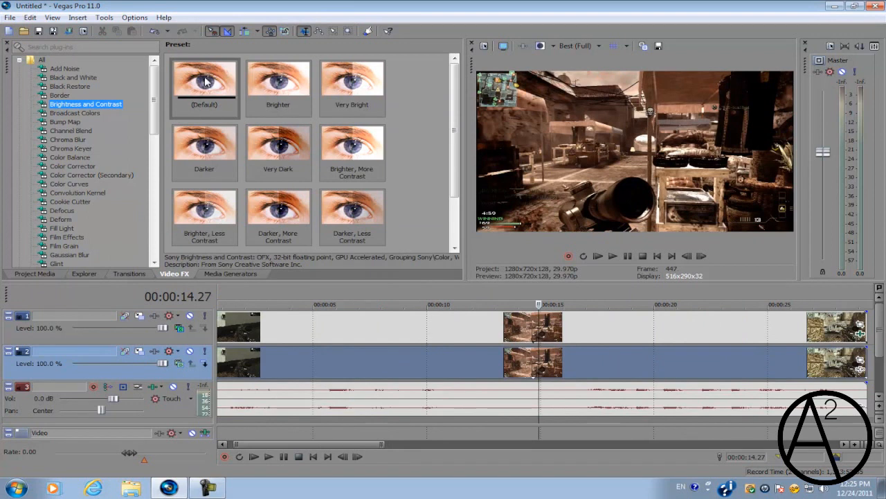
click(205, 83)
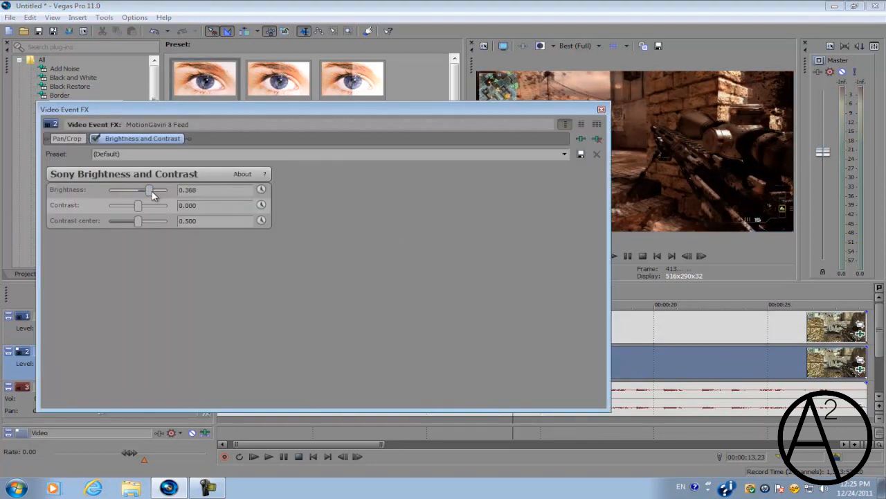
drag(147, 189, 153, 189)
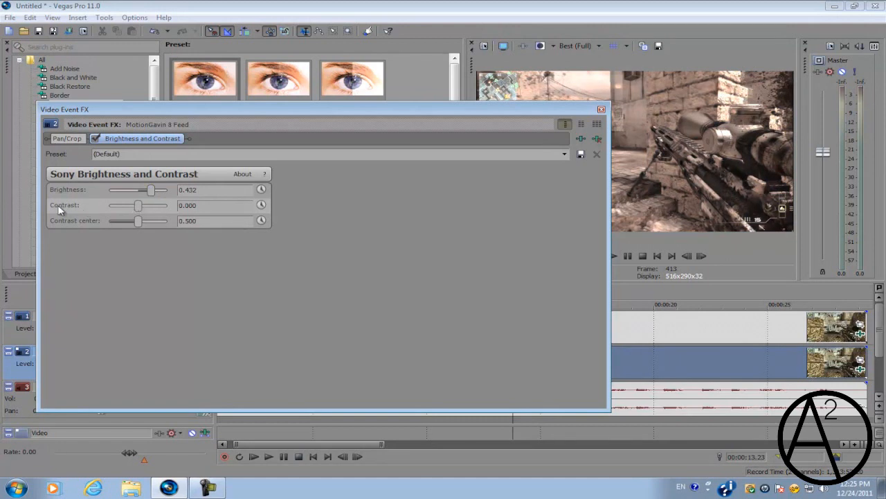
drag(138, 205, 149, 205)
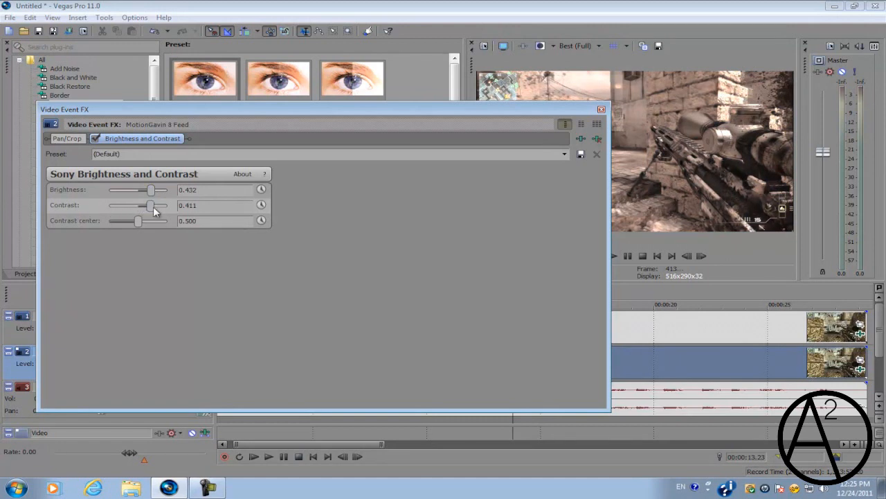
drag(151, 205, 154, 205)
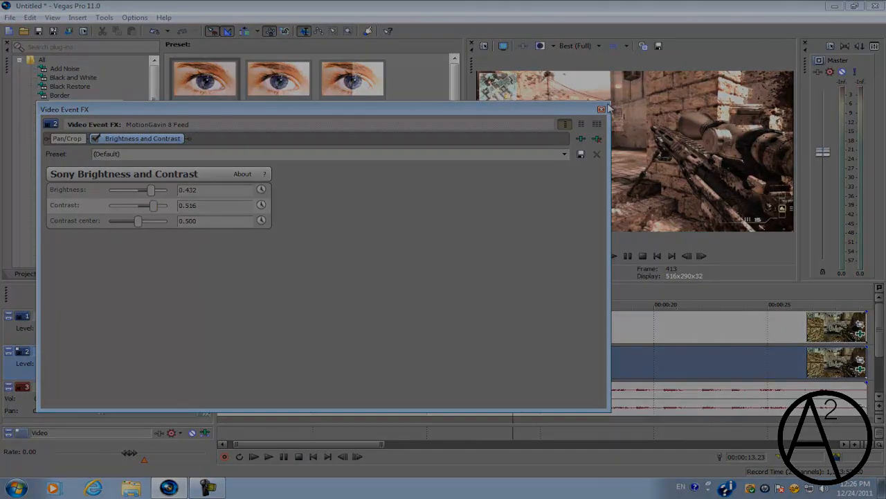
- Lower the clip's brightness to 0.263 and its contrast to about 0.386
click(601, 108)
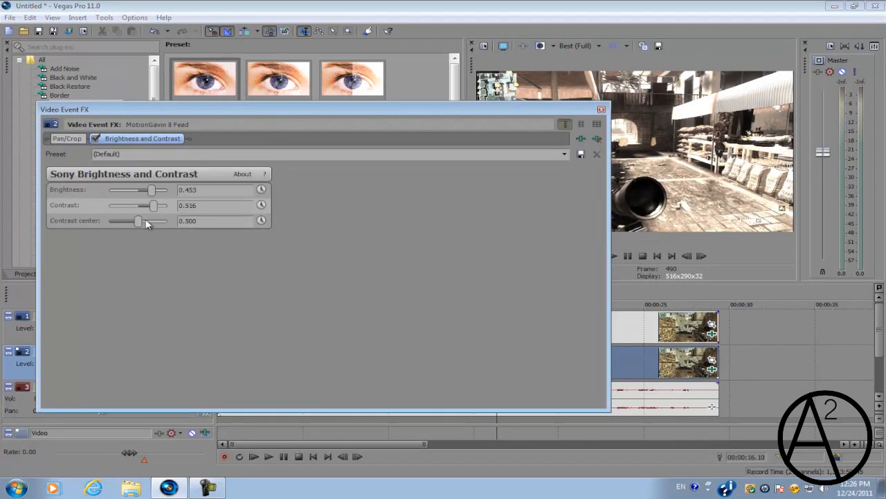
drag(153, 190, 144, 190)
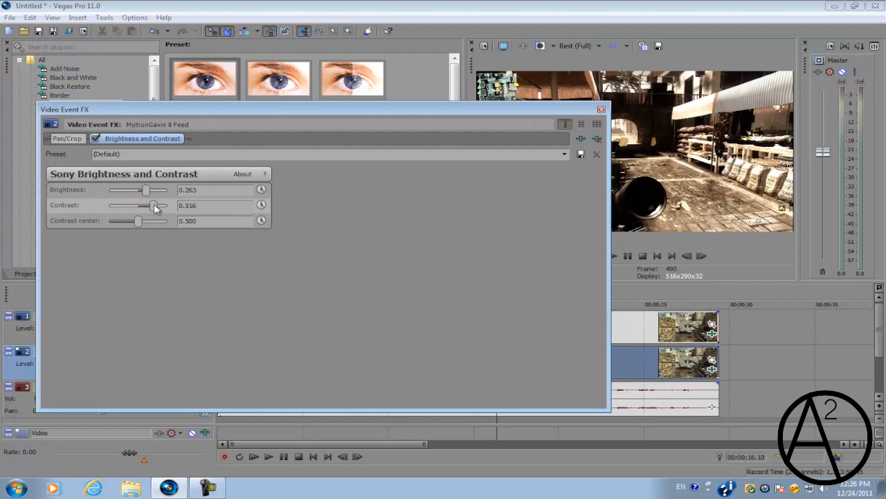
drag(153, 205, 147, 205)
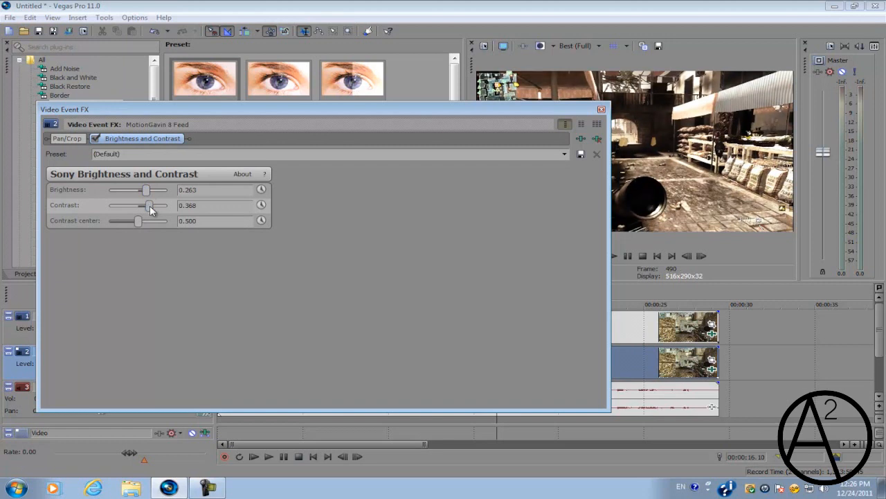
drag(150, 205, 152, 205)
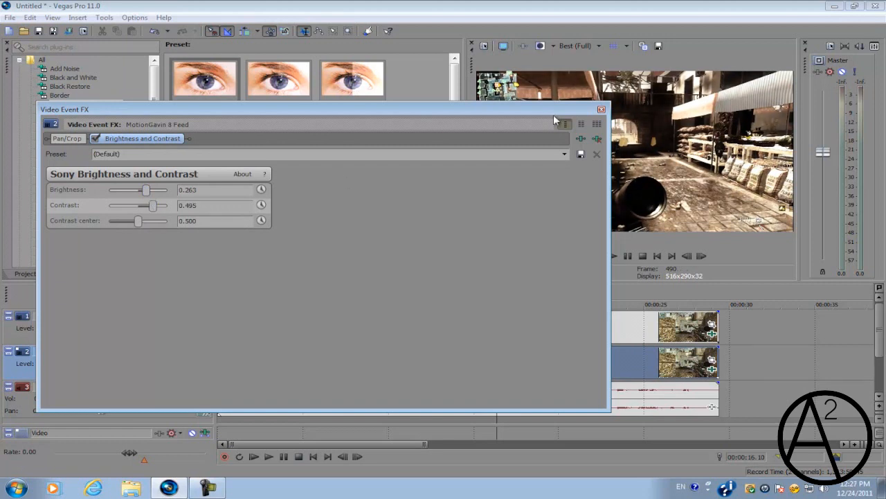
drag(154, 205, 147, 205)
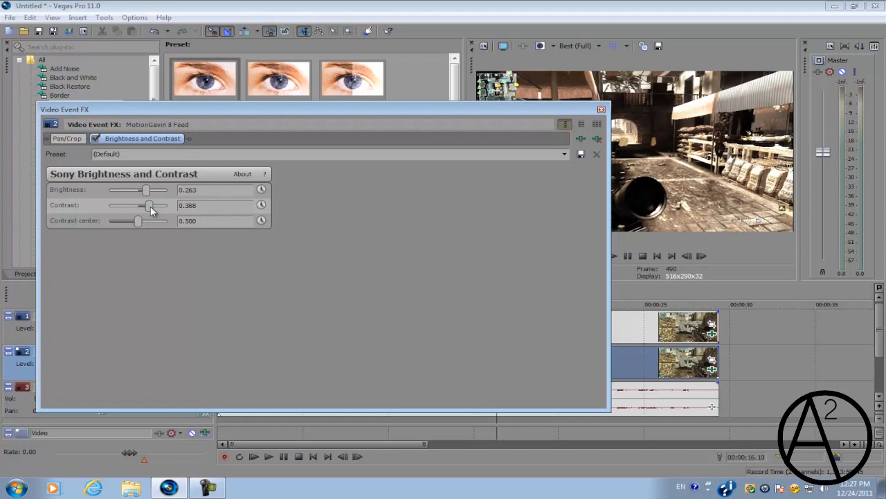
click(199, 138)
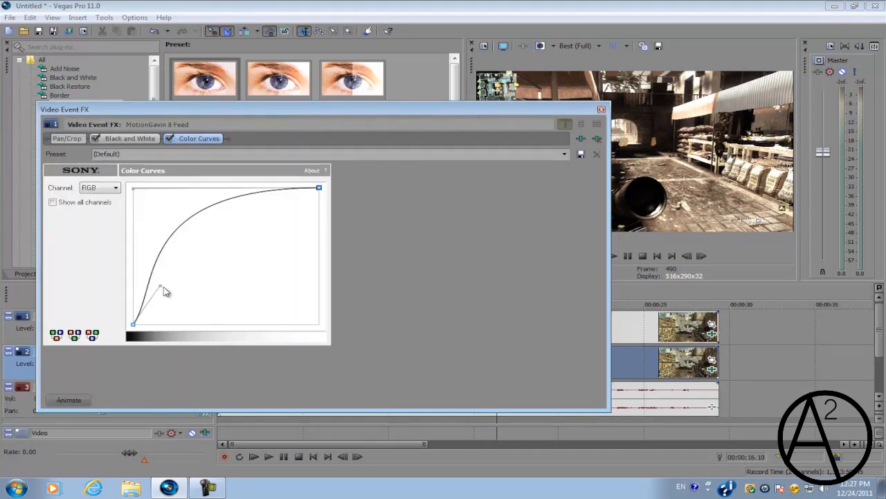
- Reshape the top clip's color curve to rise steeply out of the shadows and close its settings
drag(164, 289, 197, 326)
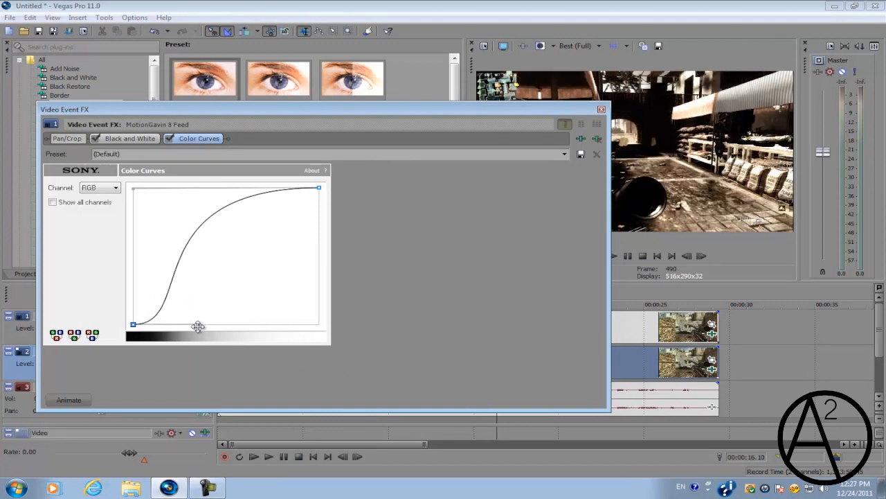
drag(199, 325, 182, 302)
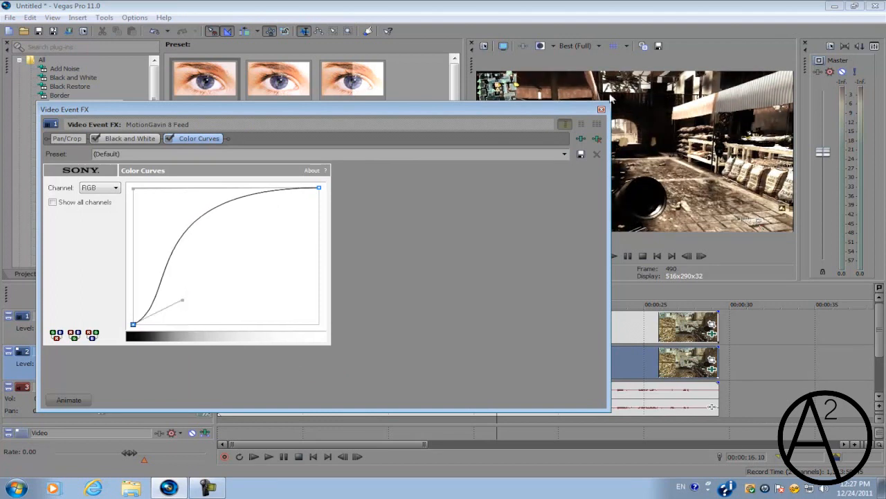
click(599, 109)
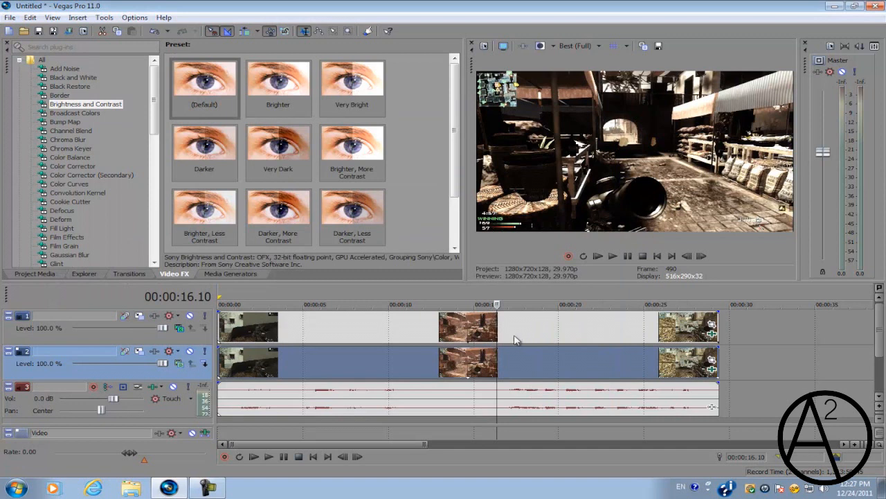
mouse_move(598, 187)
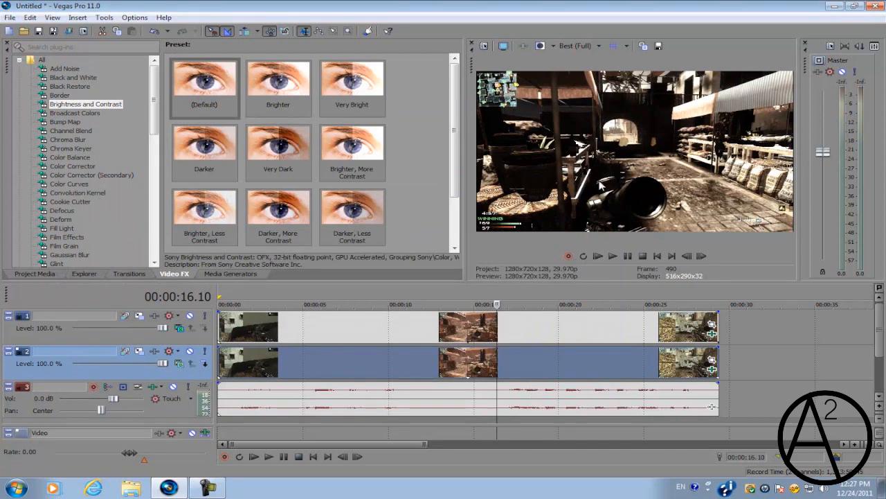
mouse_move(557, 353)
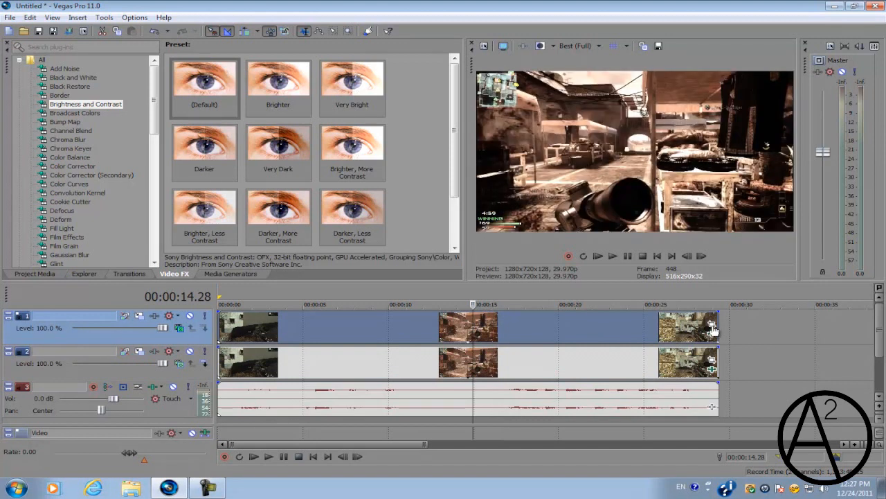
mouse_move(712, 329)
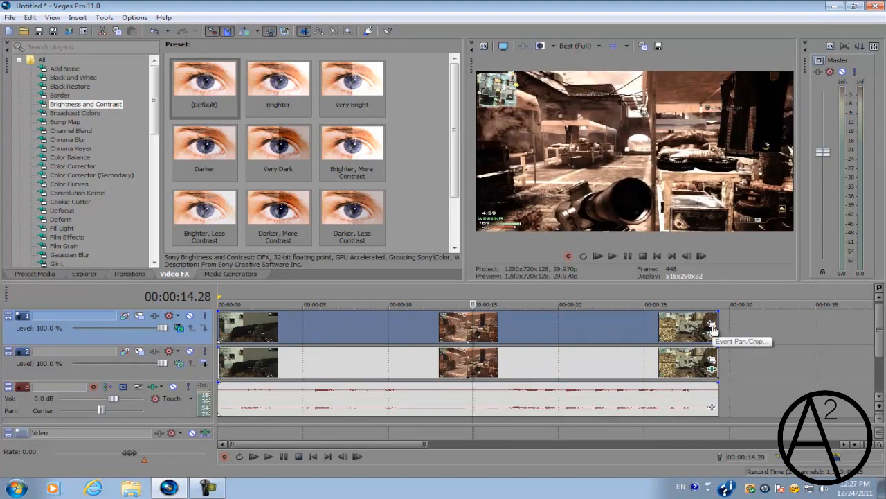
- Letterbox the top clip by reducing its Pan/Crop frame height to about 524, then close
click(712, 326)
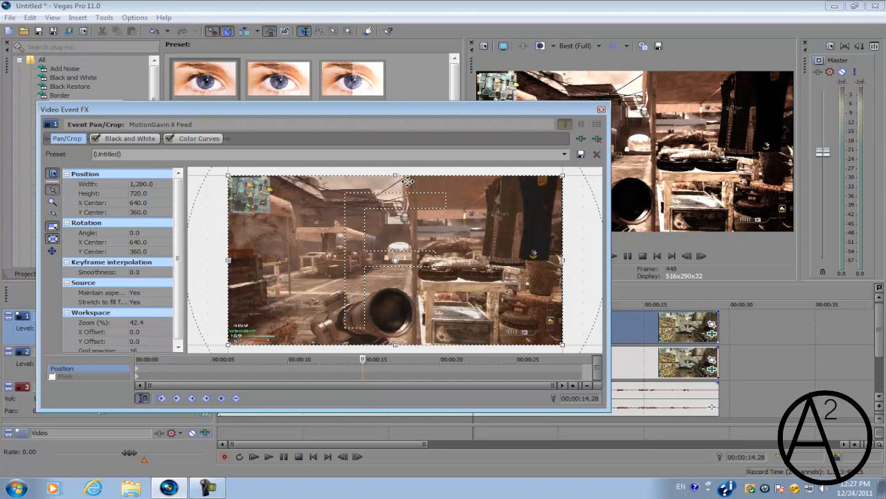
drag(395, 174, 395, 182)
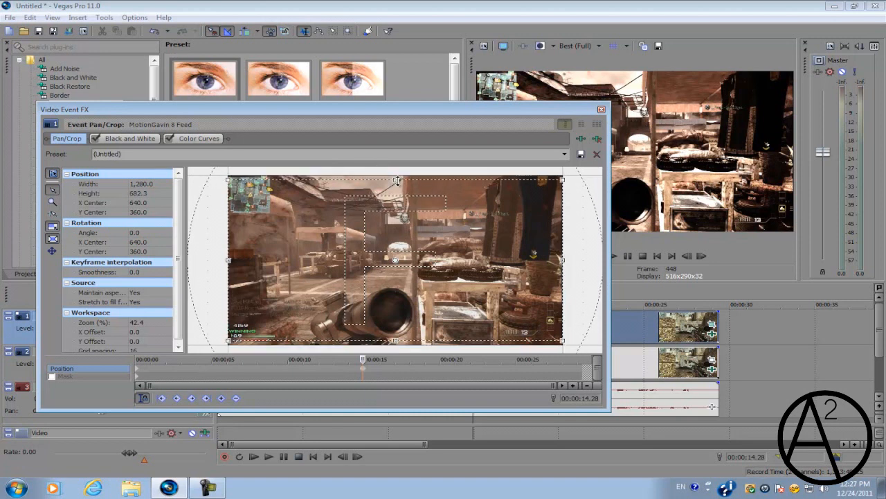
drag(399, 180, 399, 191)
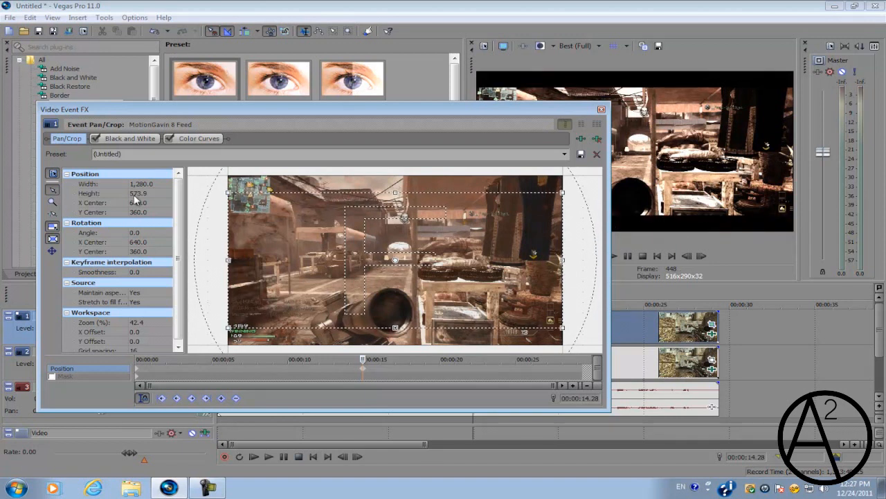
click(596, 154)
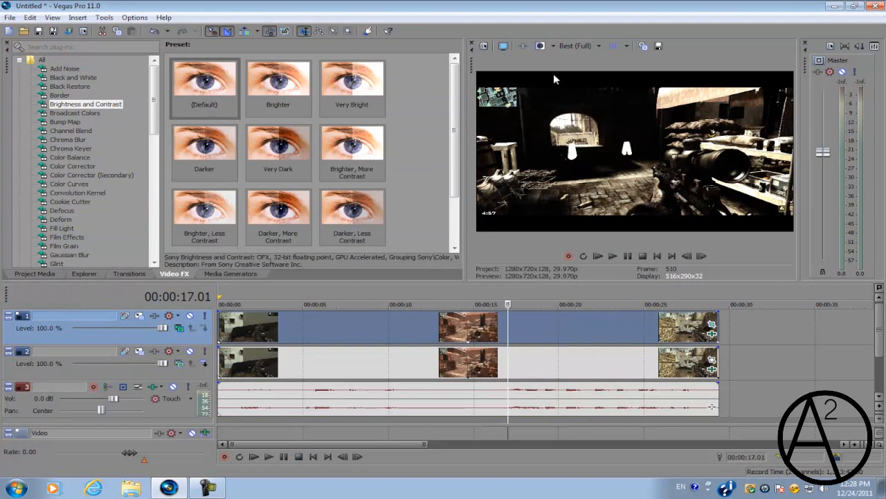
mouse_move(662, 218)
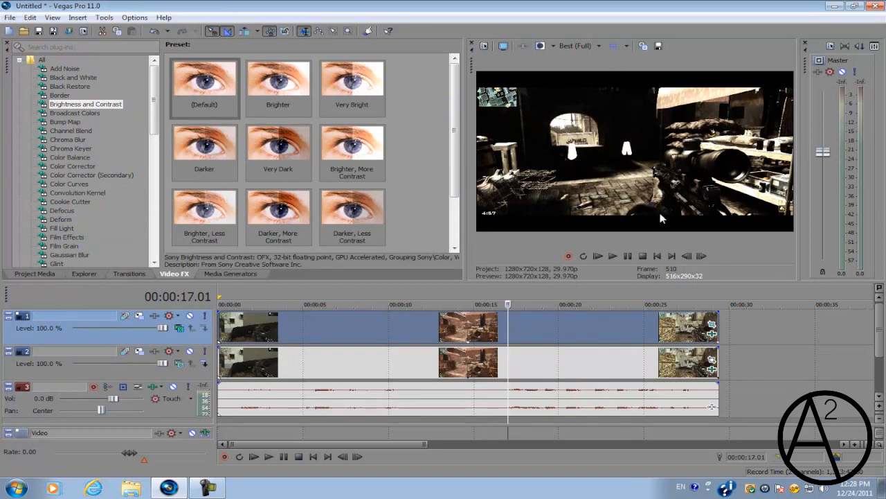
mouse_move(492, 332)
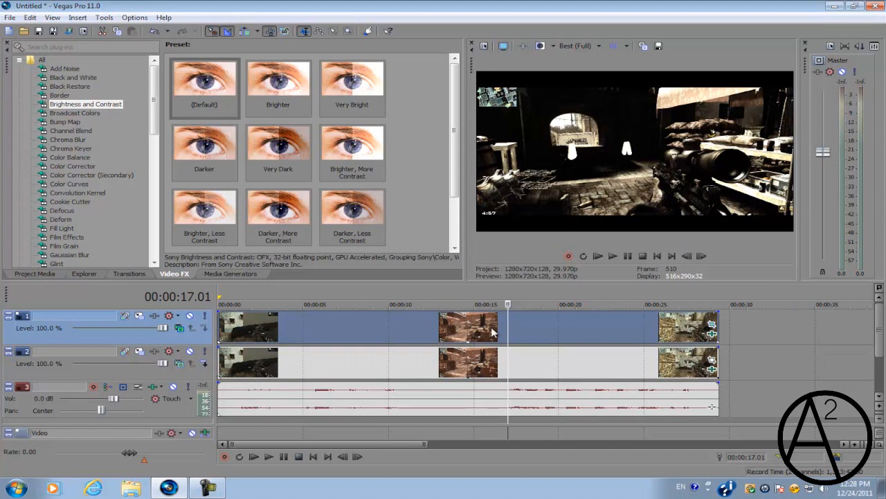
mouse_move(368, 327)
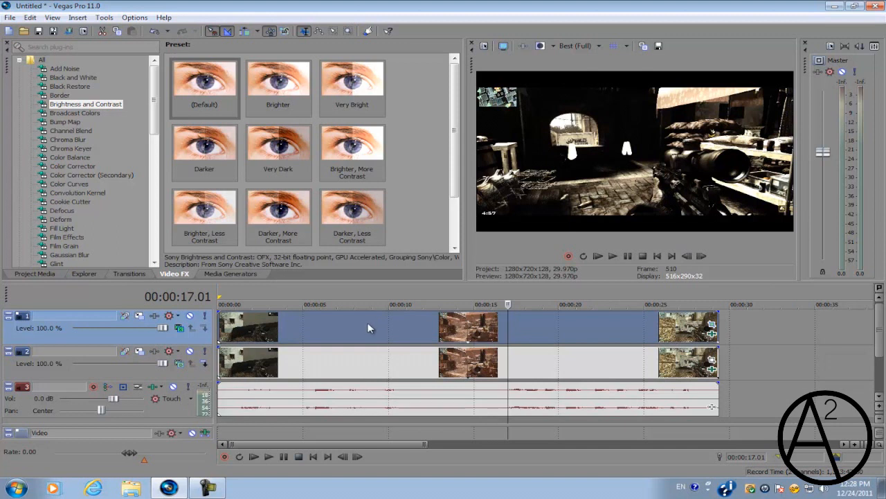
mouse_move(391, 302)
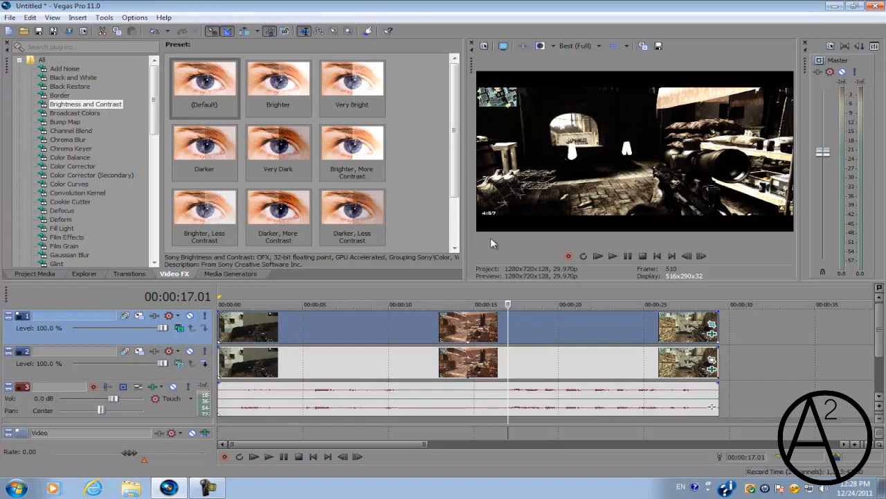
mouse_move(455, 175)
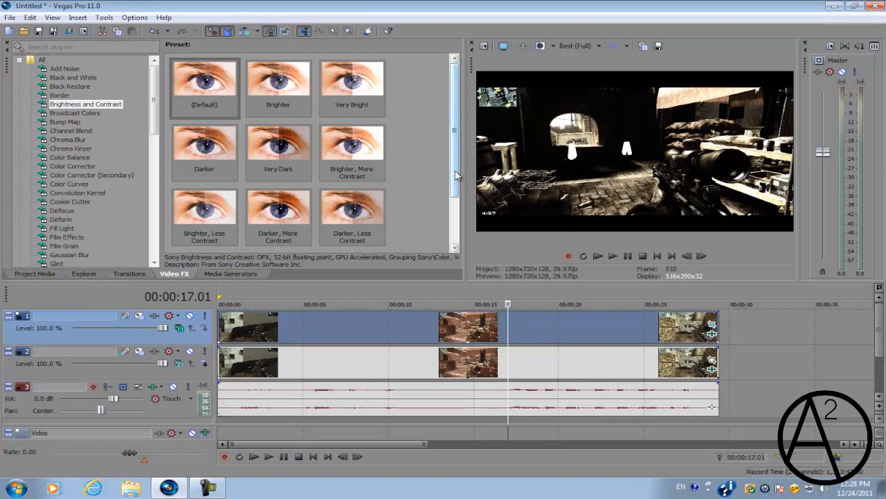